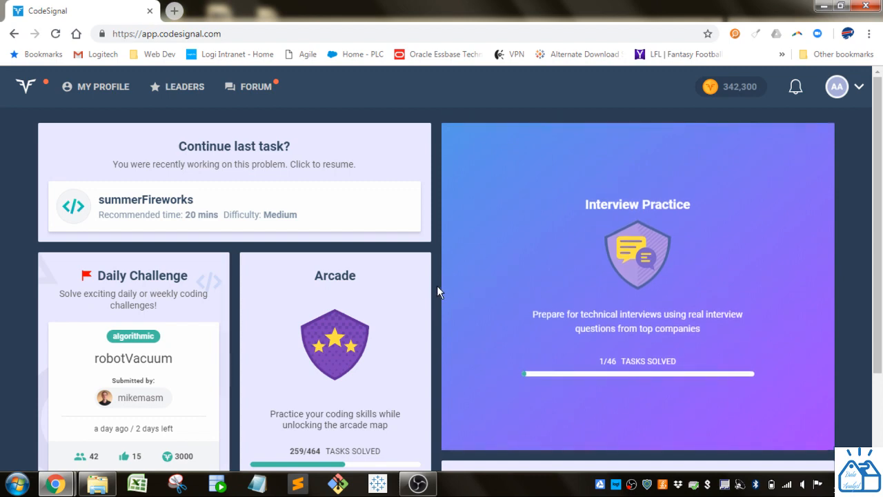
# Step: Open the Code Arcade from the dashboard and scroll to the Databases track
pyautogui.scroll(-3)
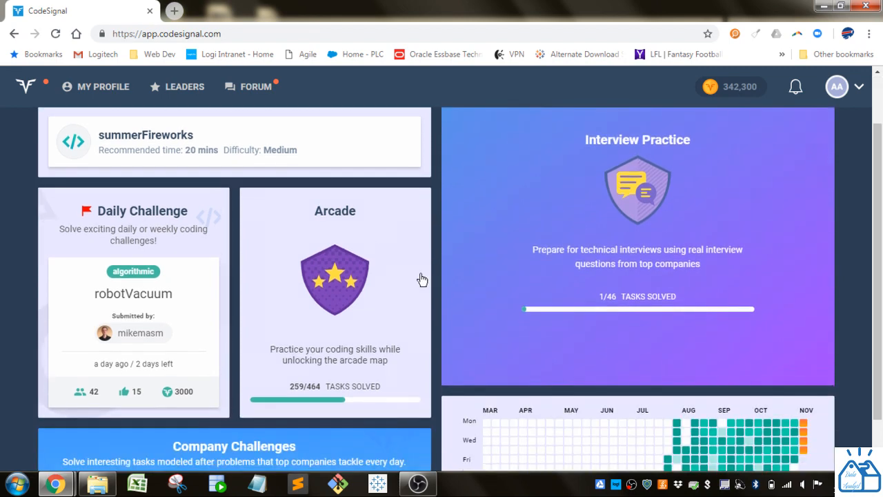
pyautogui.click(335, 279)
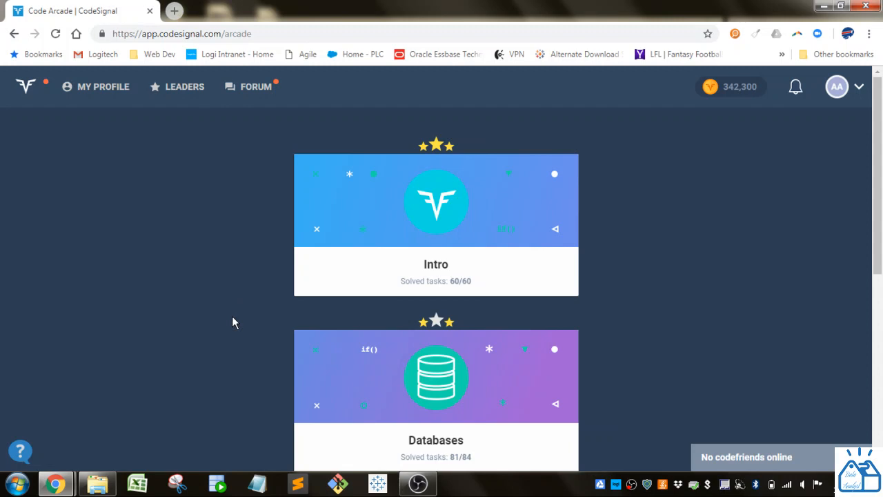
pyautogui.scroll(-3)
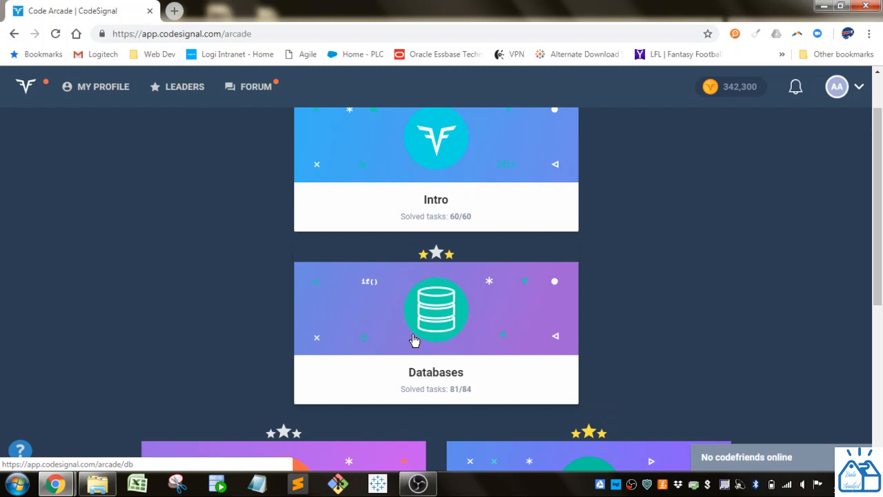
# Step: Enter the Databases track and reveal the 'Would you LIKE the Second Meal?' tasks
pyautogui.click(436, 309)
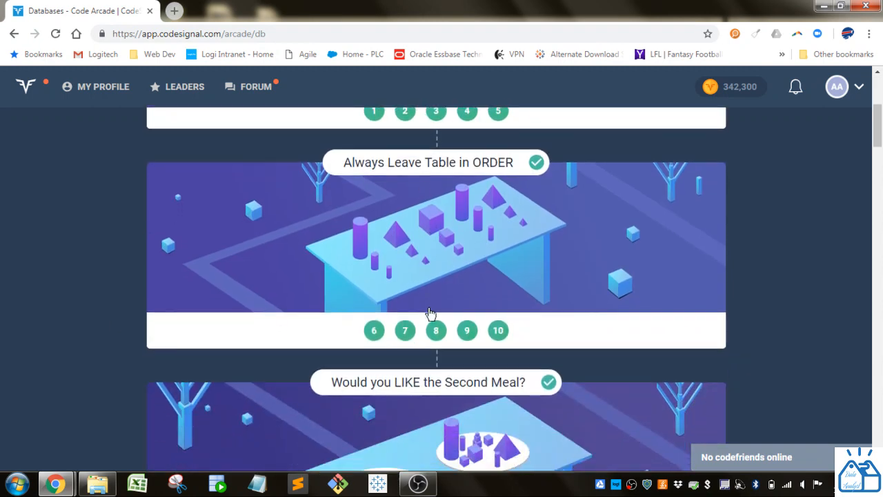
pyautogui.scroll(-3)
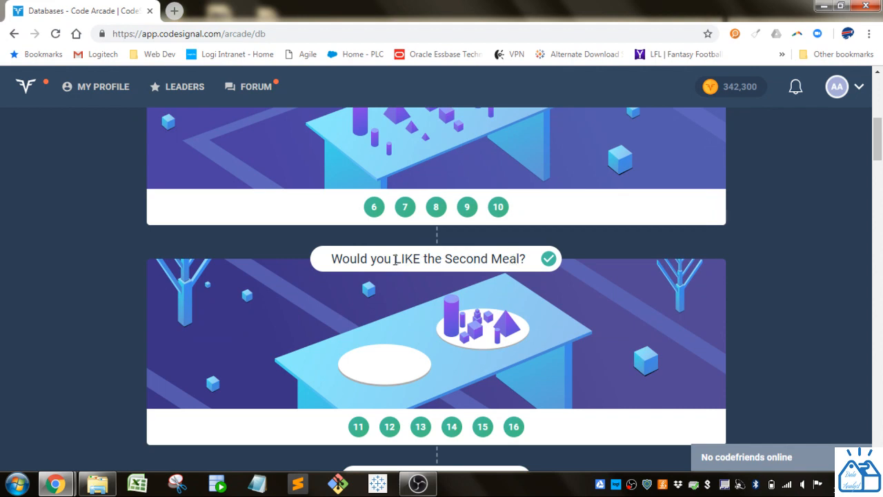
pyautogui.doubleClick(406, 258)
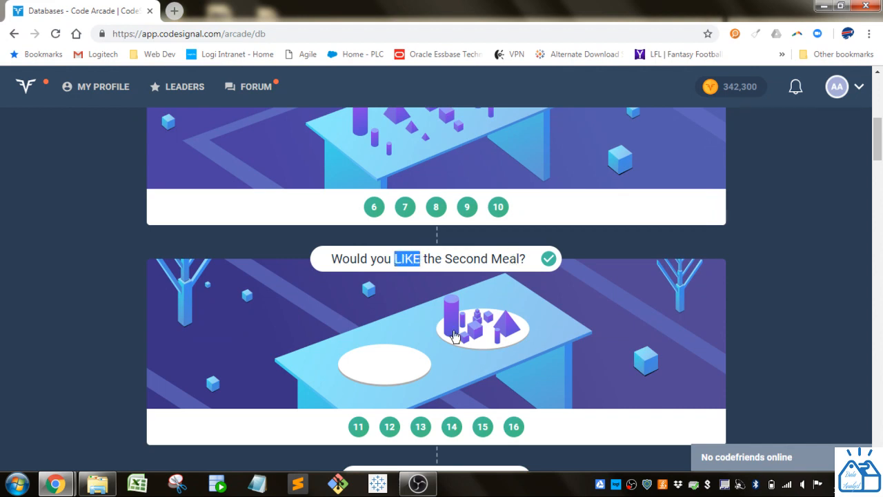
pyautogui.moveTo(414, 330)
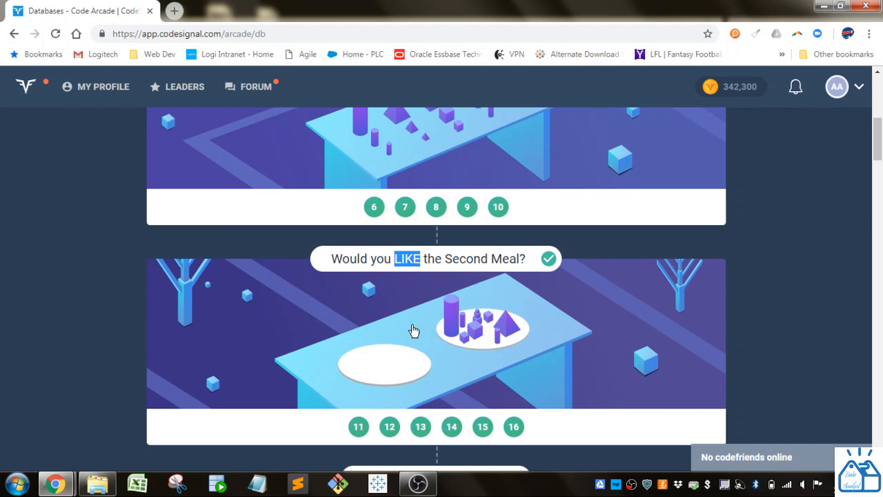
pyautogui.scroll(-3)
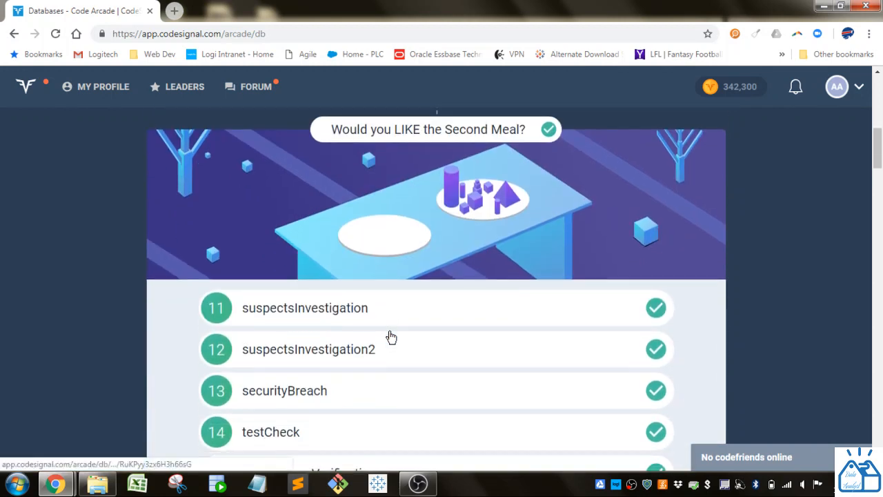
# Step: Open the suspectsInvestigation task and scroll through its description
pyautogui.click(436, 129)
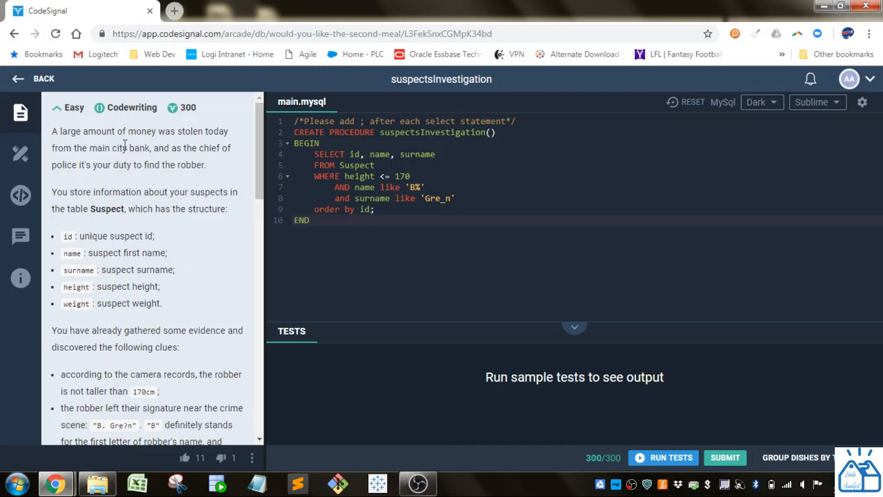
pyautogui.moveTo(119, 164)
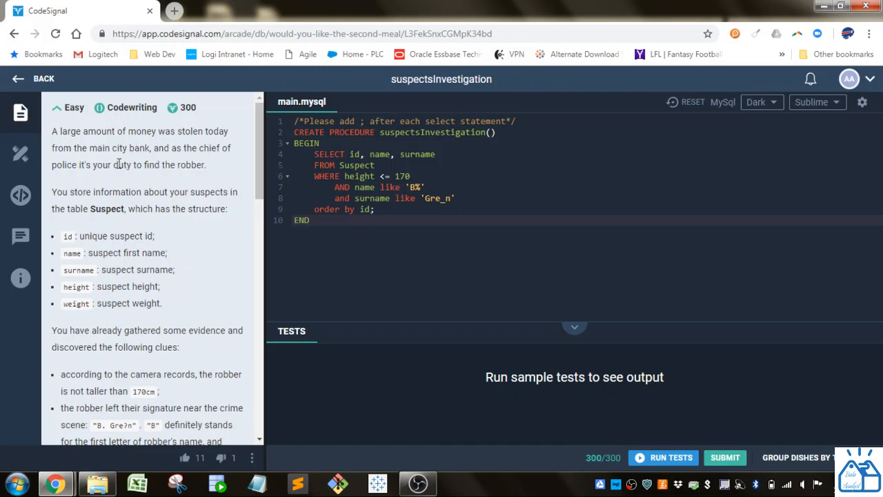
pyautogui.scroll(-3)
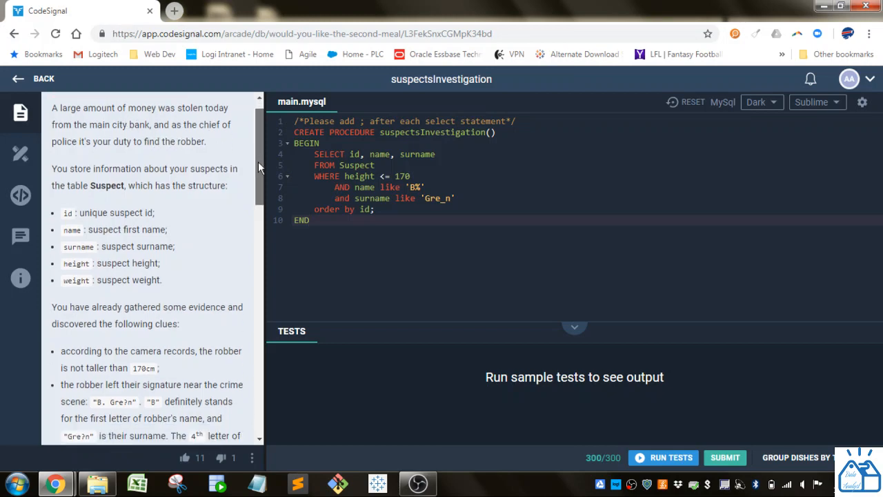
pyautogui.scroll(-3)
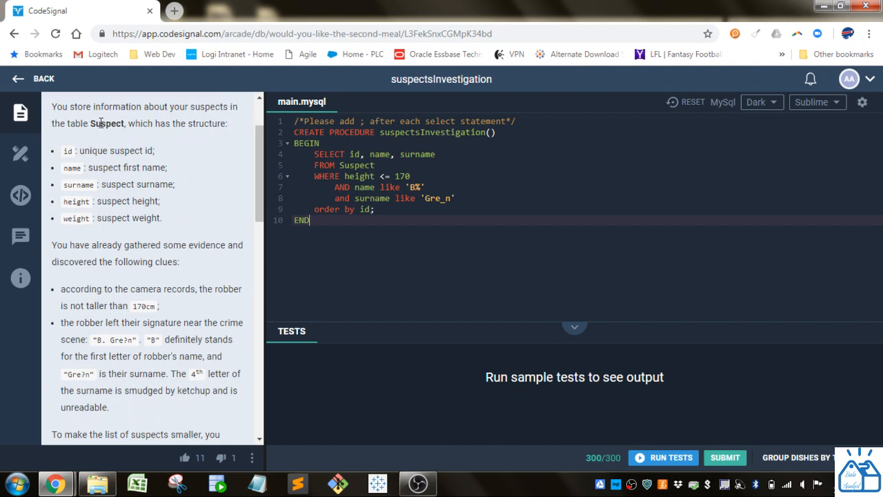
pyautogui.moveTo(83, 152)
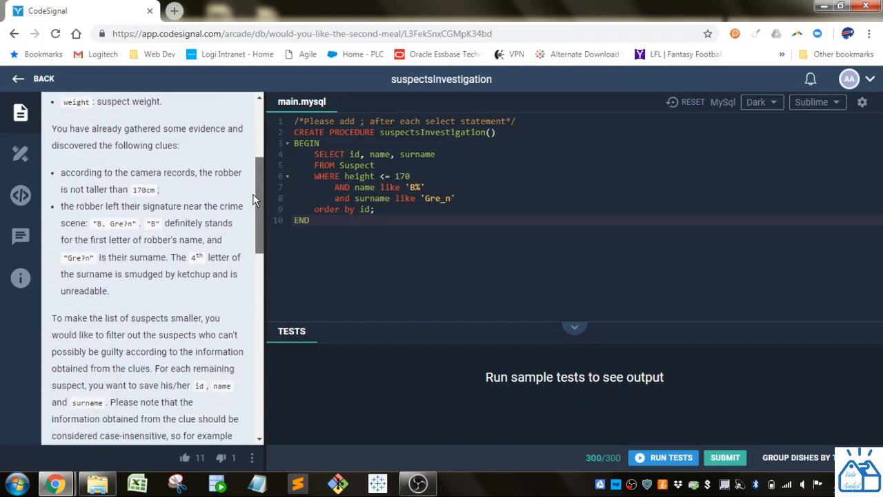
pyautogui.scroll(-3)
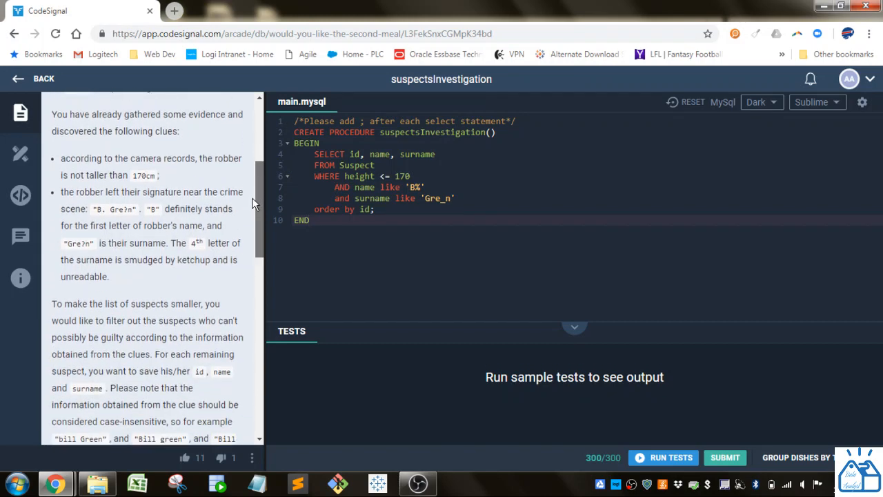
pyautogui.scroll(-3)
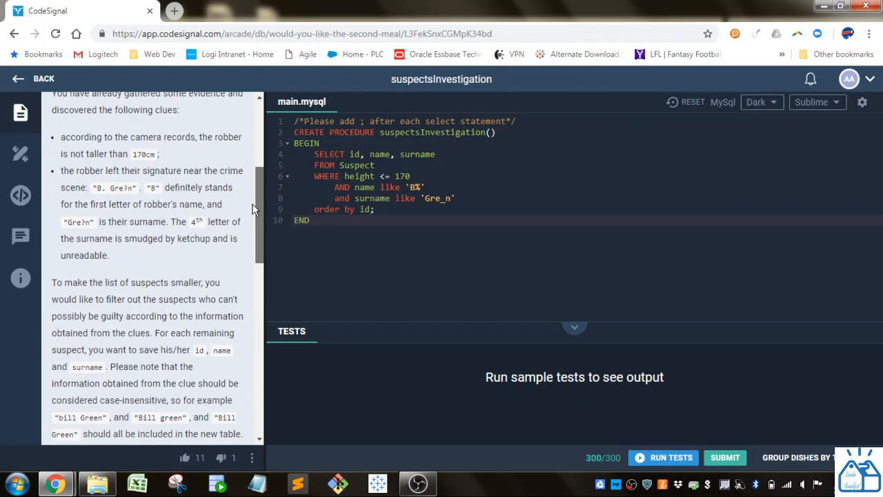
pyautogui.scroll(-3)
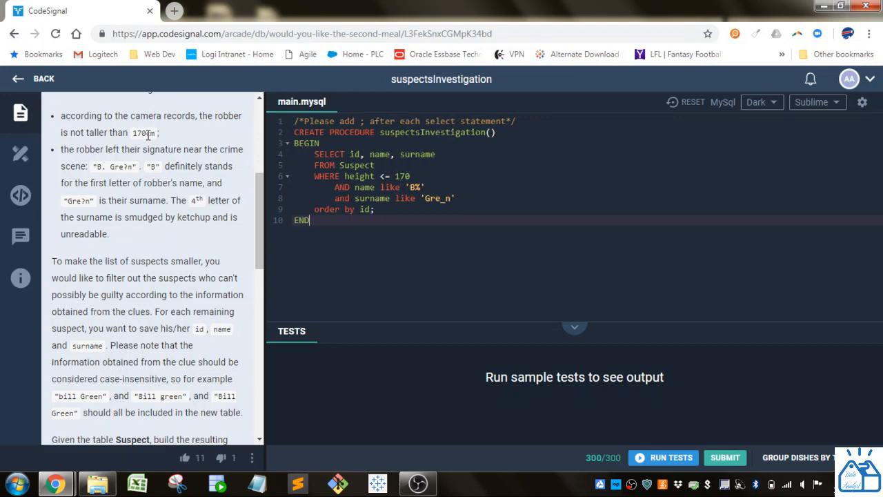
pyautogui.moveTo(116, 162)
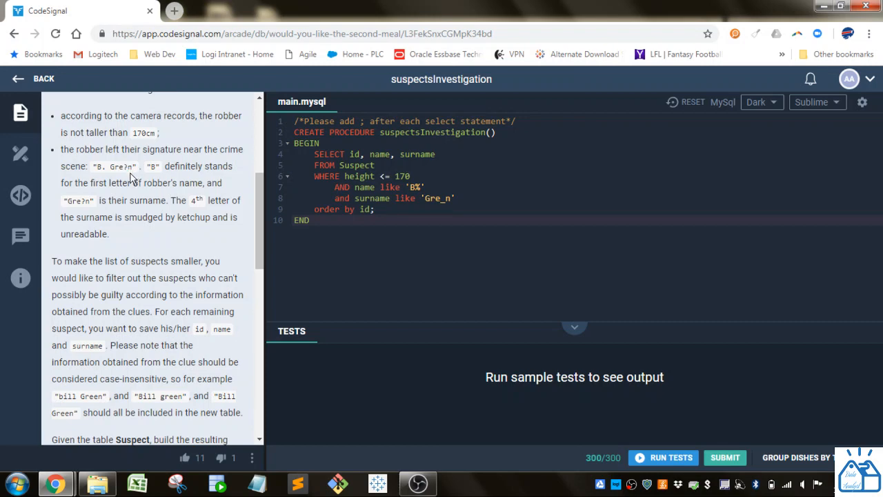
pyautogui.moveTo(138, 181)
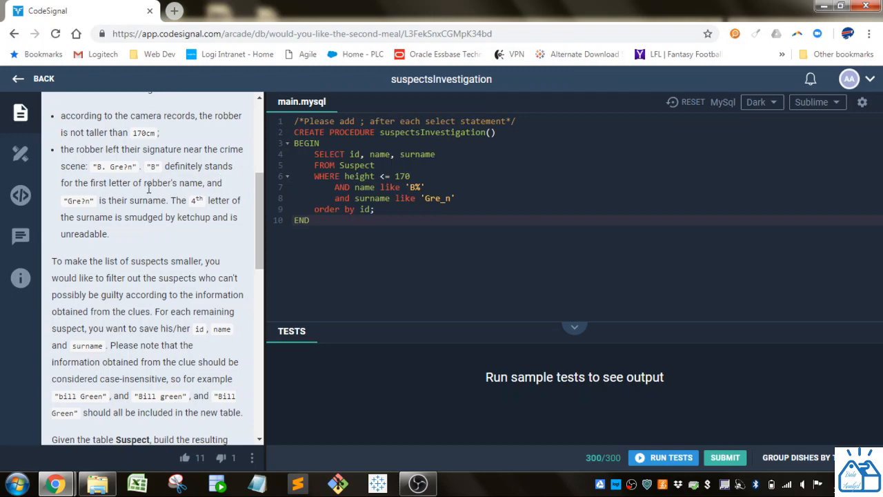
pyautogui.moveTo(81, 206)
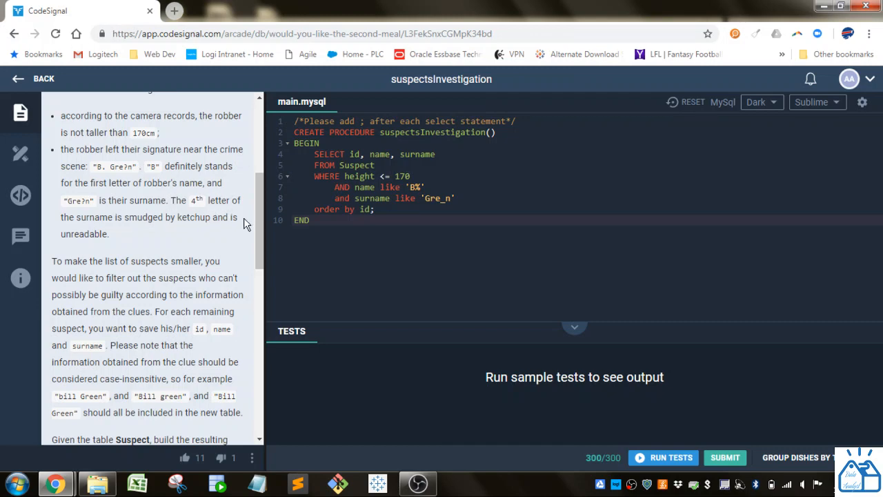
pyautogui.scroll(-3)
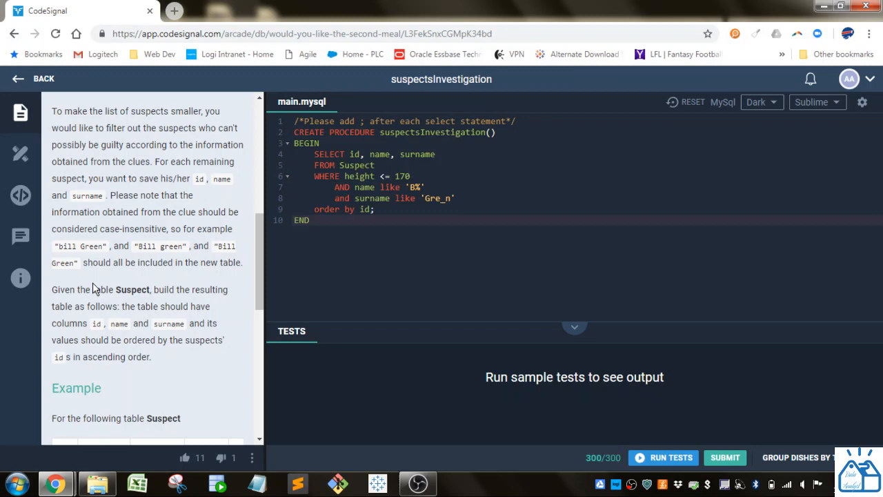
pyautogui.moveTo(239, 276)
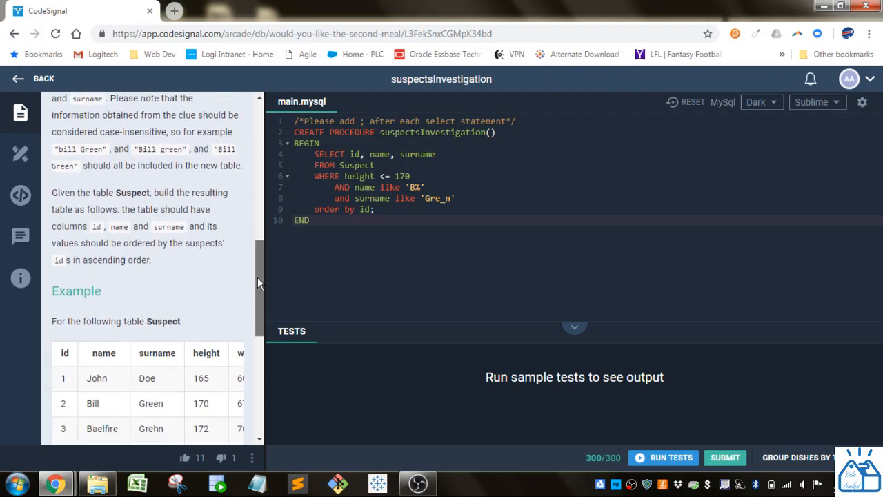
# Step: Scroll the description to the example Suspect table and expected output
pyautogui.scroll(-3)
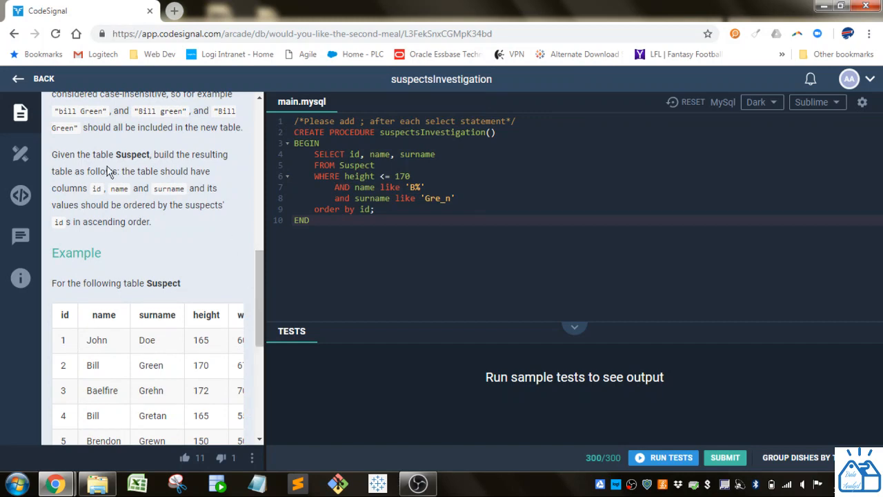
pyautogui.moveTo(178, 192)
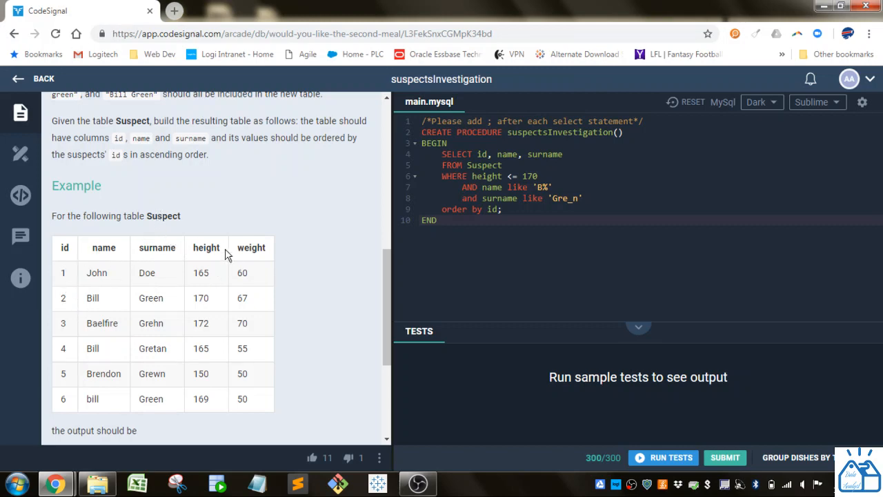
pyautogui.scroll(-3)
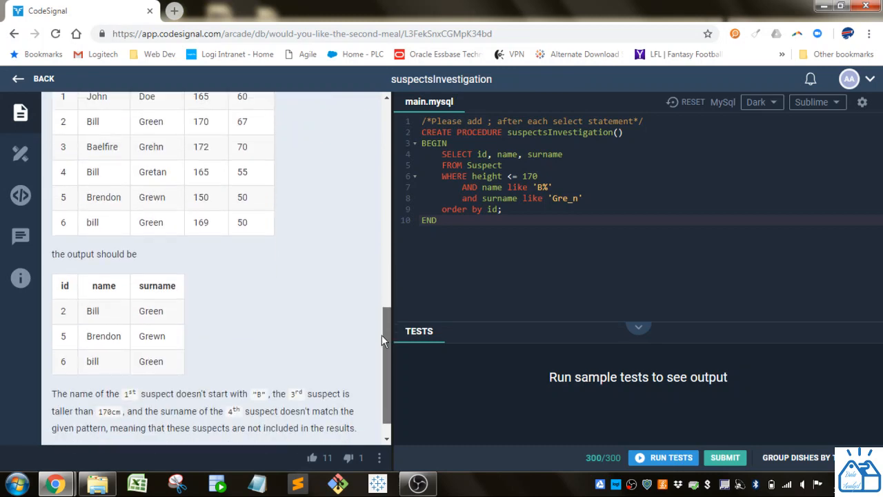
pyautogui.scroll(-3)
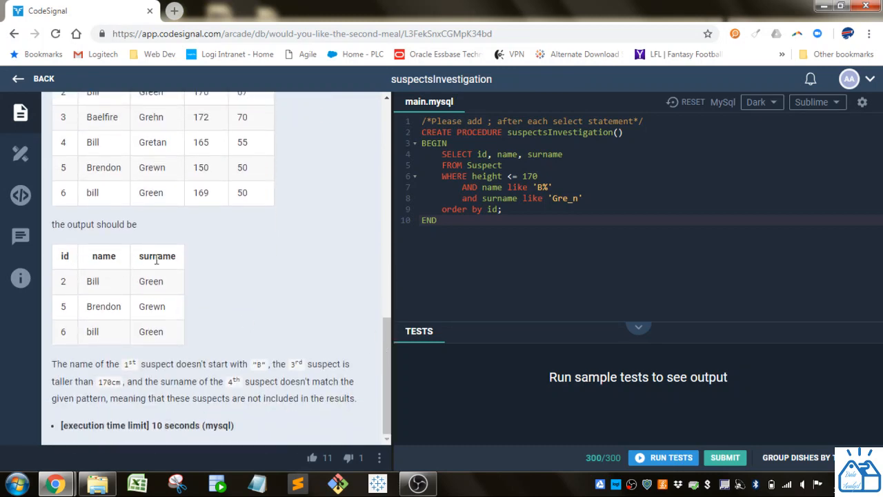
pyautogui.moveTo(354, 351)
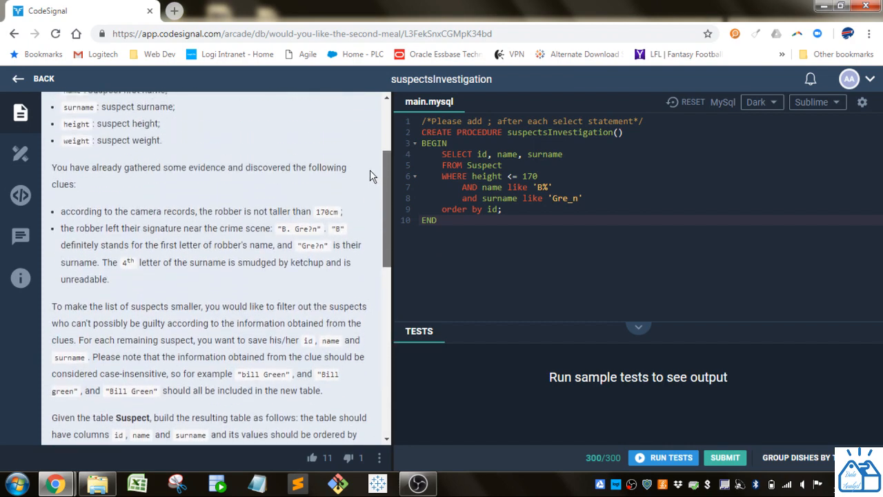
pyautogui.scroll(-3)
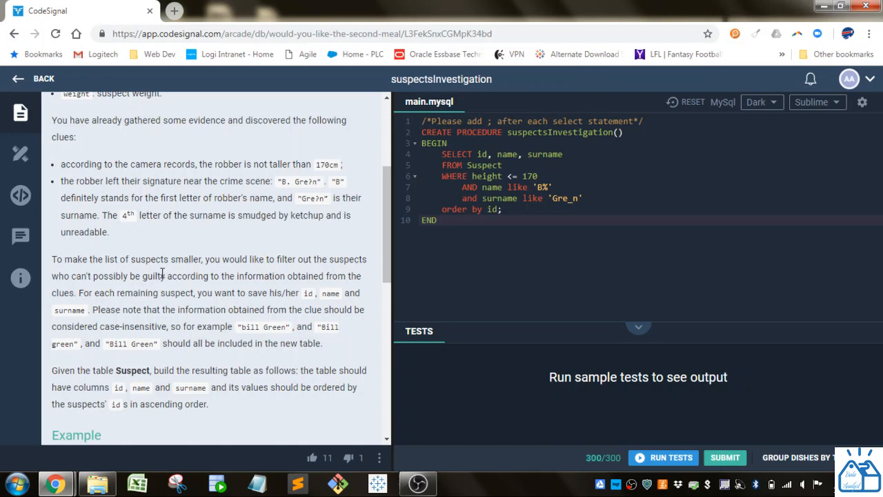
pyautogui.moveTo(250, 322)
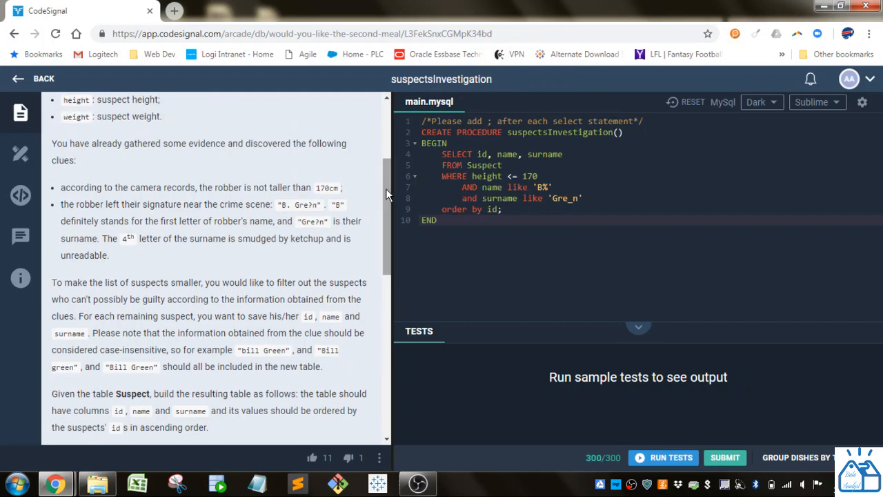
pyautogui.moveTo(258, 191)
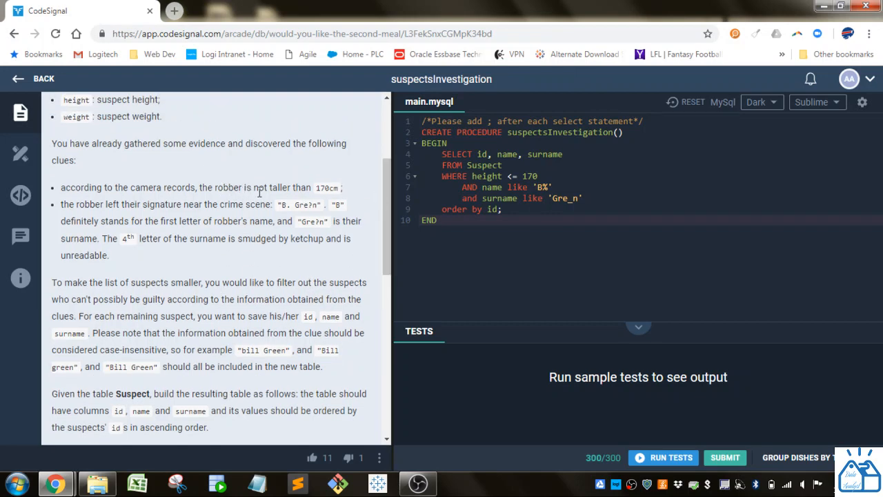
pyautogui.moveTo(310, 188)
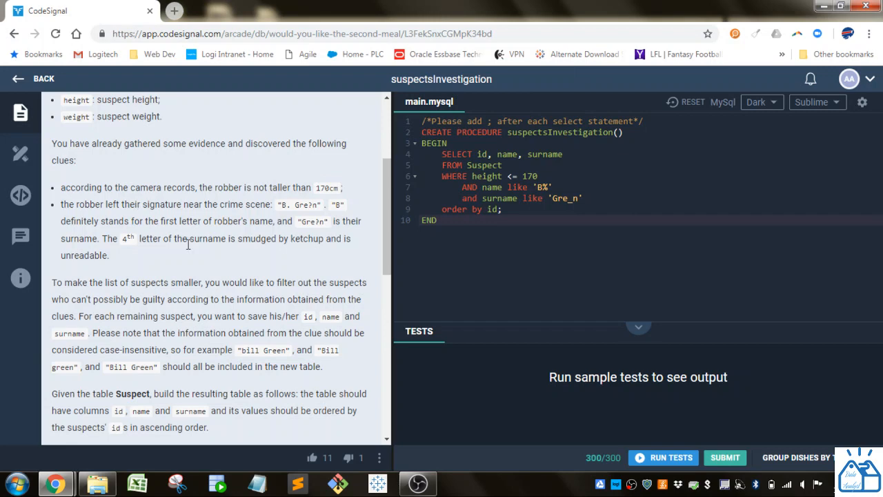
pyautogui.moveTo(297, 266)
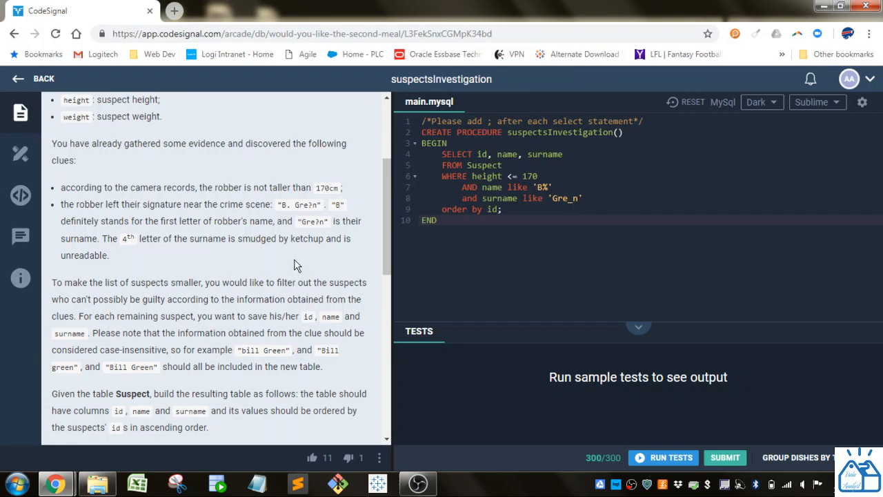
pyautogui.moveTo(380, 221)
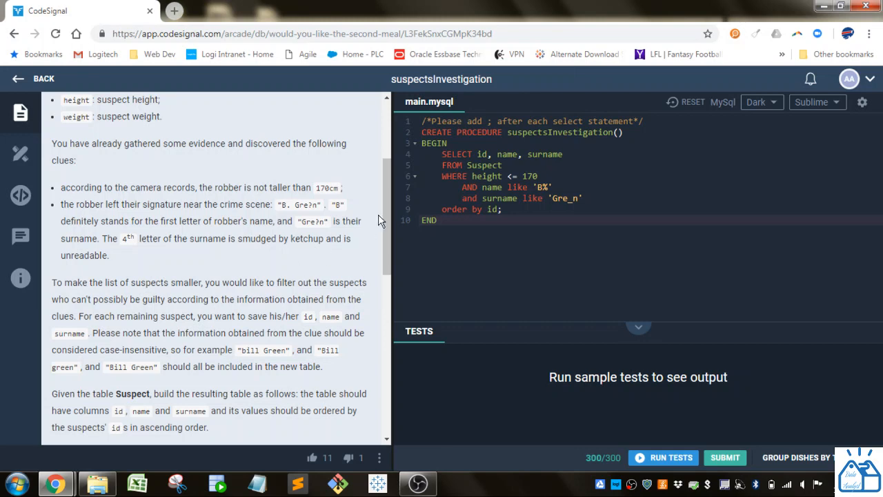
pyautogui.scroll(-3)
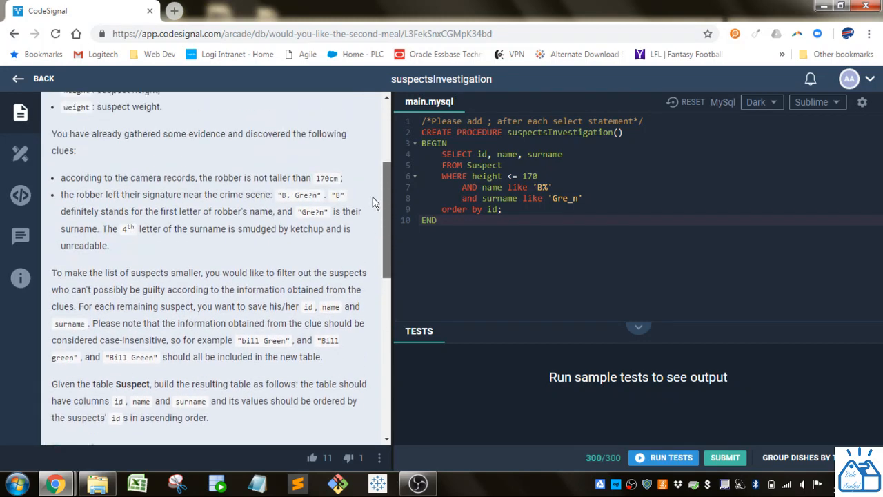
pyautogui.scroll(-3)
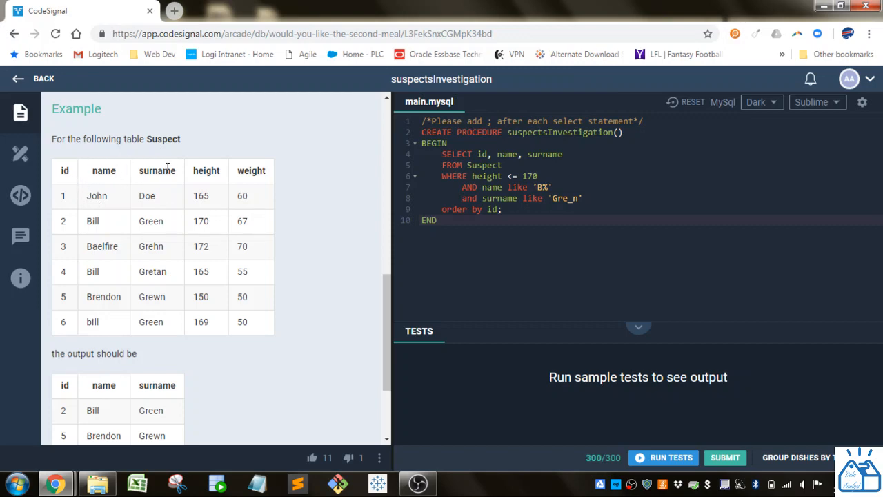
pyautogui.moveTo(478, 164)
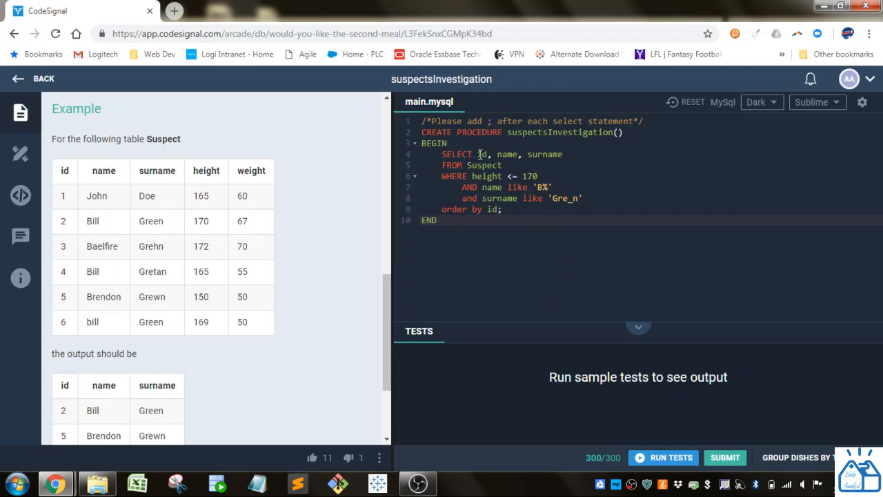
pyautogui.moveTo(501, 176)
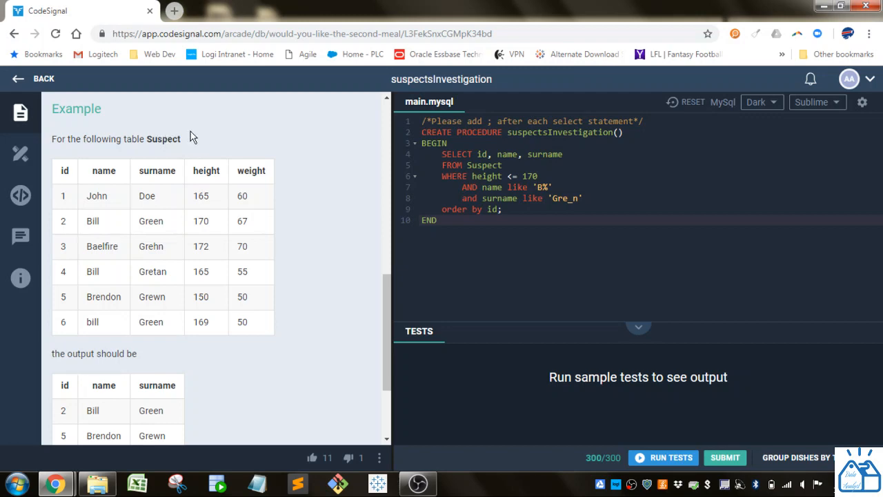
pyautogui.doubleClick(164, 138)
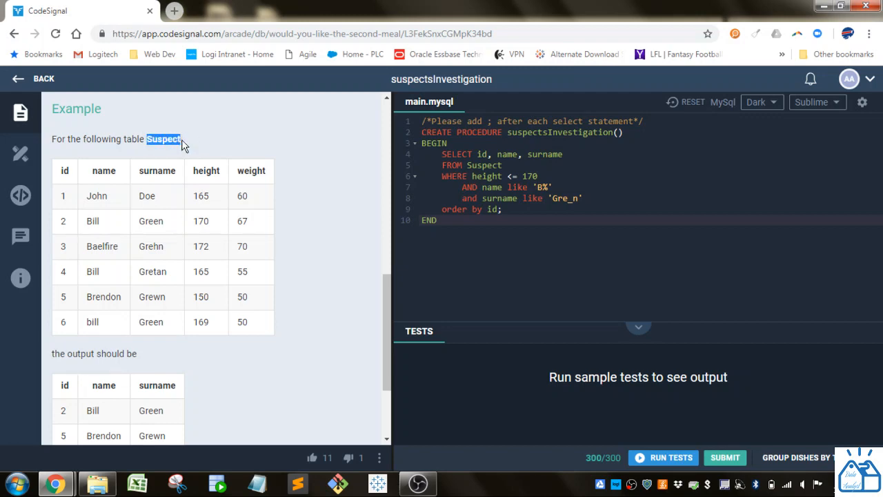
pyautogui.moveTo(385, 260)
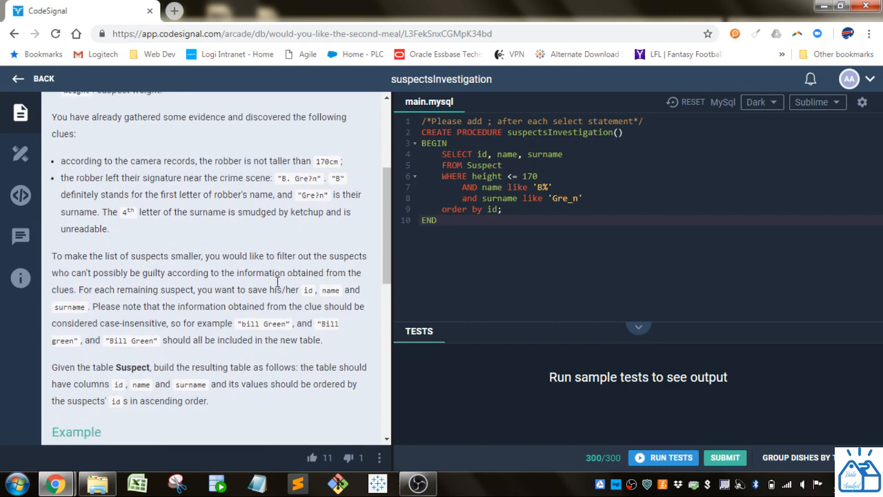
pyautogui.moveTo(138, 159)
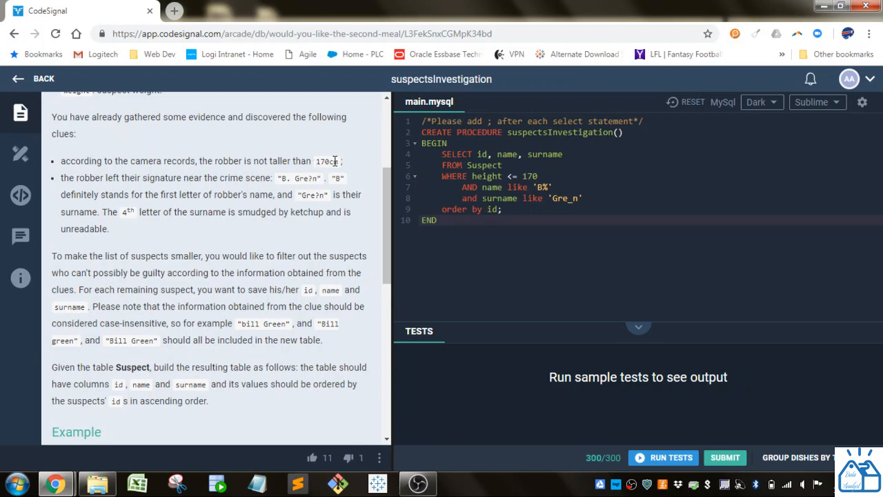
pyautogui.moveTo(349, 307)
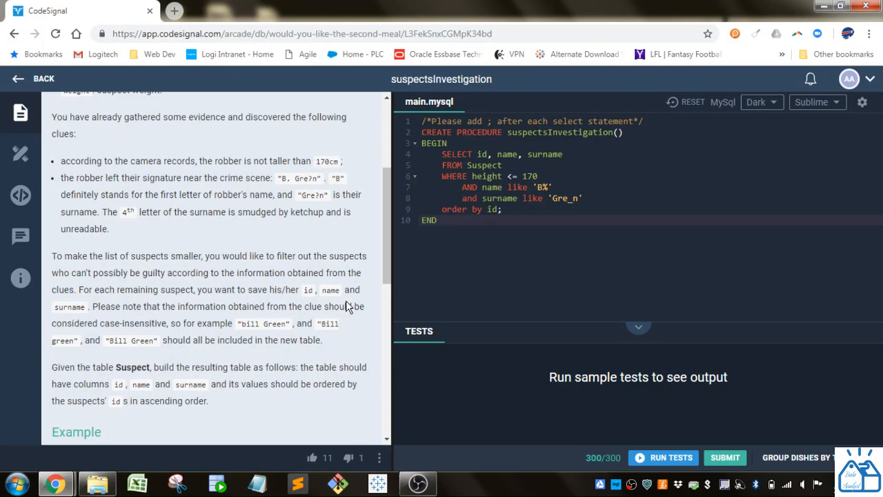
pyautogui.scroll(-3)
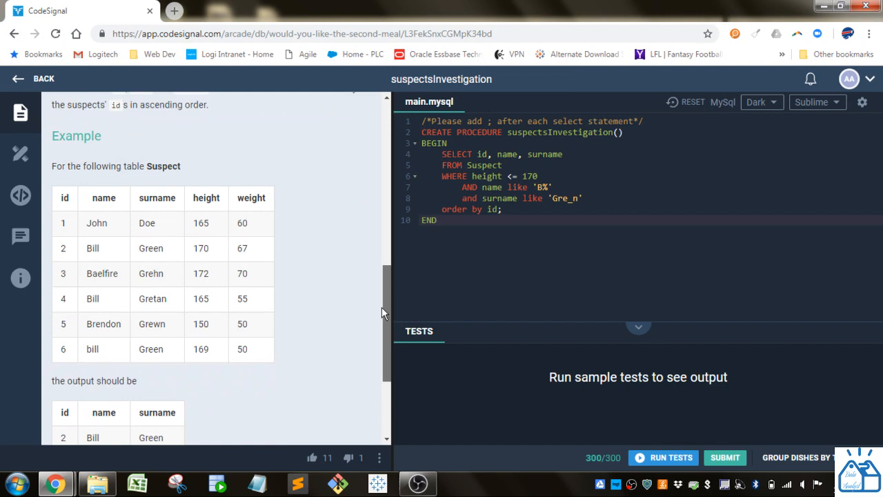
pyautogui.moveTo(211, 345)
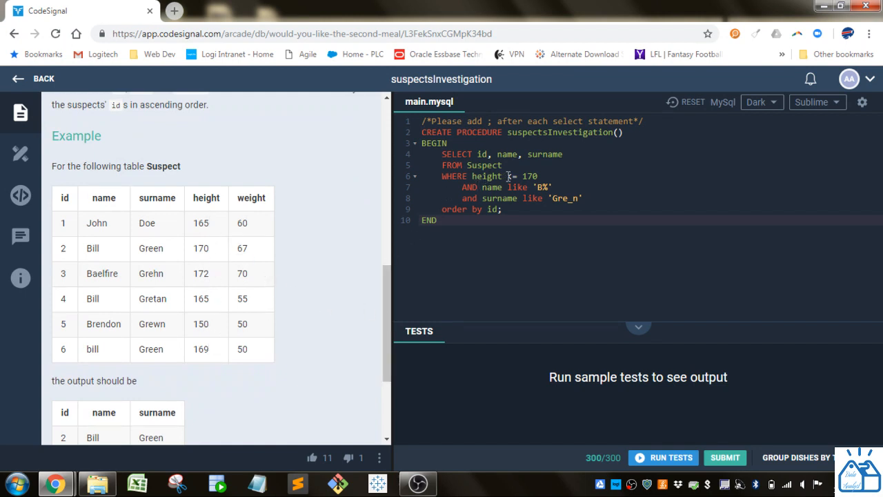
pyautogui.write('<')
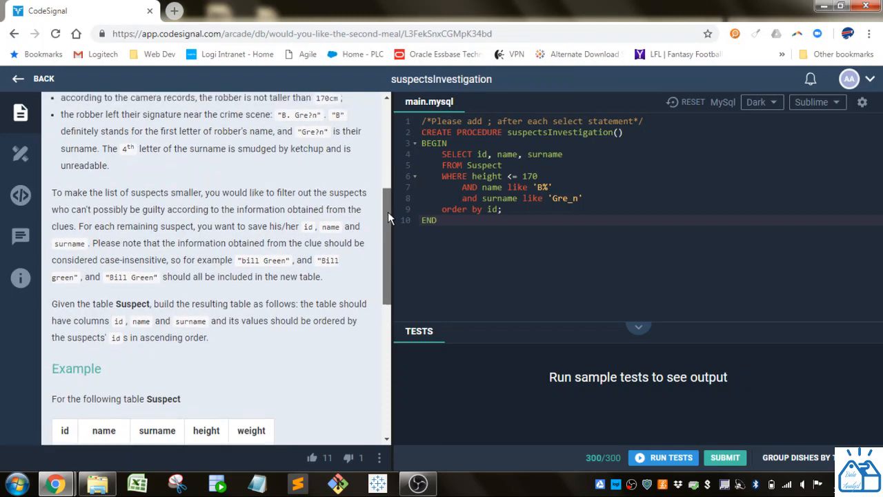
pyautogui.scroll(3)
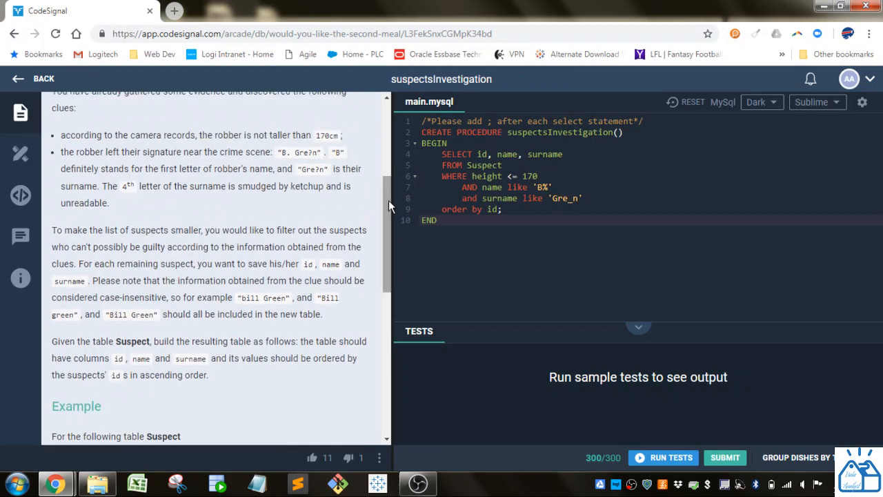
pyautogui.scroll(-3)
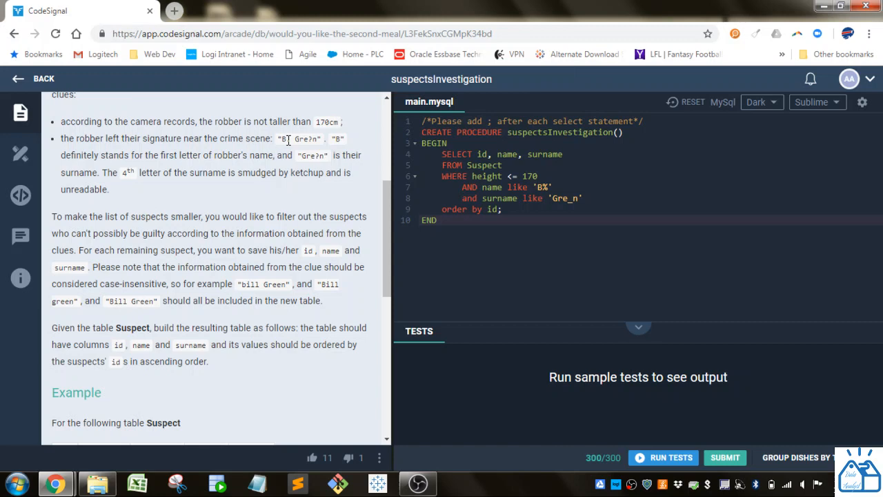
pyautogui.doubleClick(291, 139)
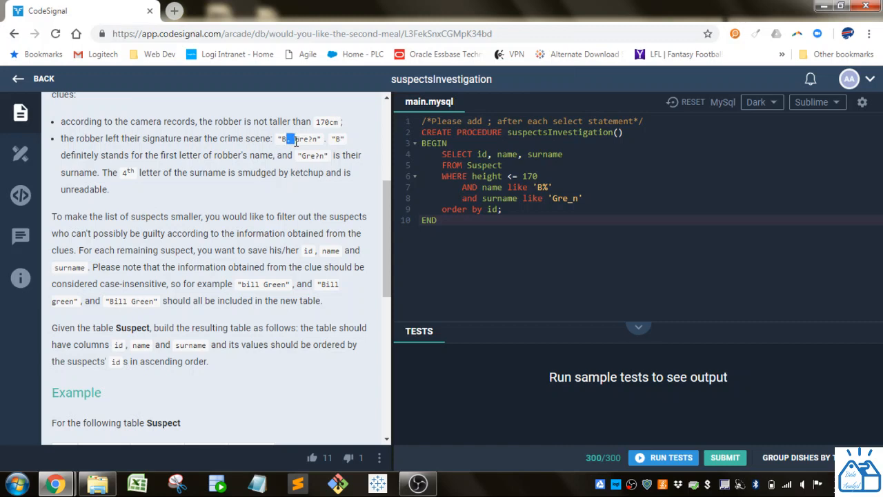
pyautogui.doubleClick(306, 139)
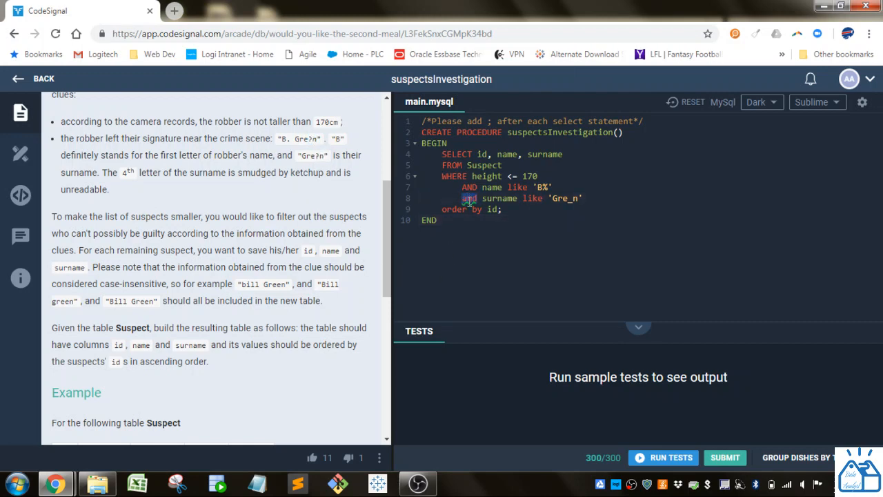
# Step: Select the lowercase 'and' on the surname line to retype it uppercase
pyautogui.click(469, 198)
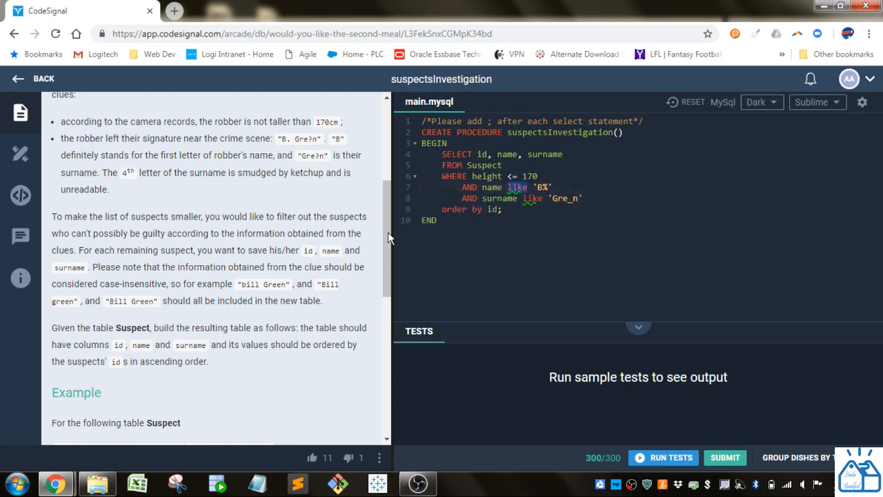
pyautogui.scroll(-3)
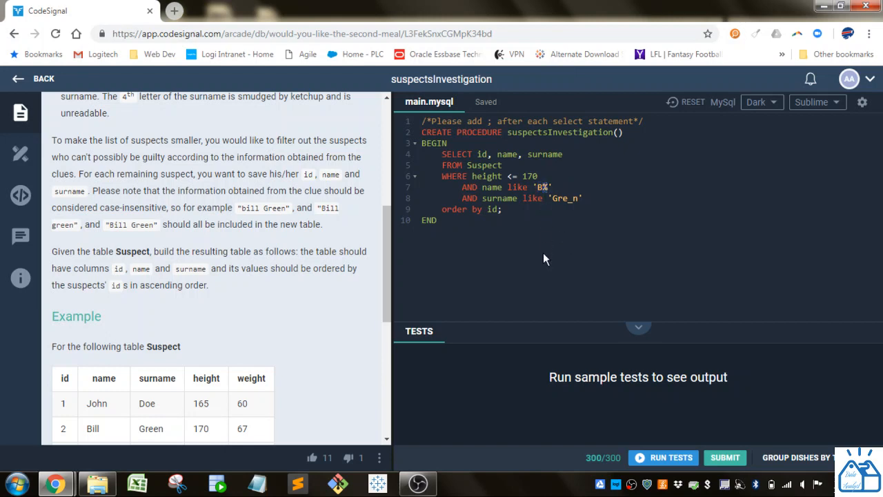
pyautogui.moveTo(448, 271)
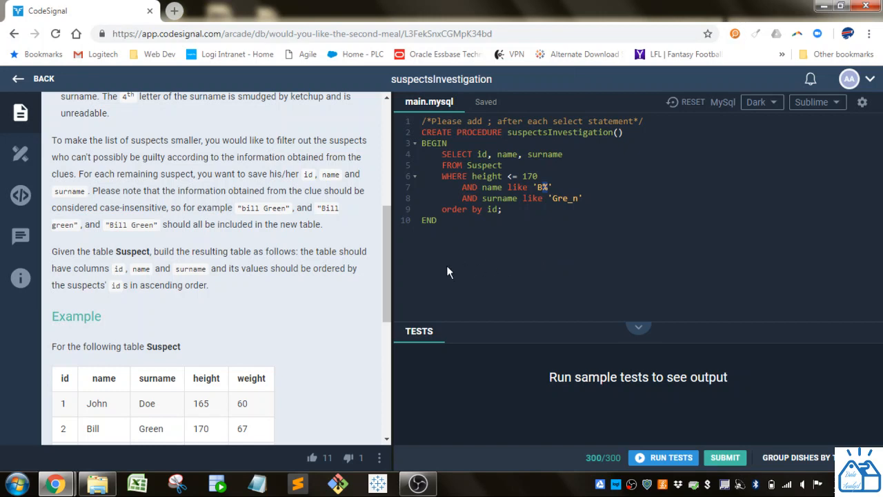
pyautogui.moveTo(267, 220)
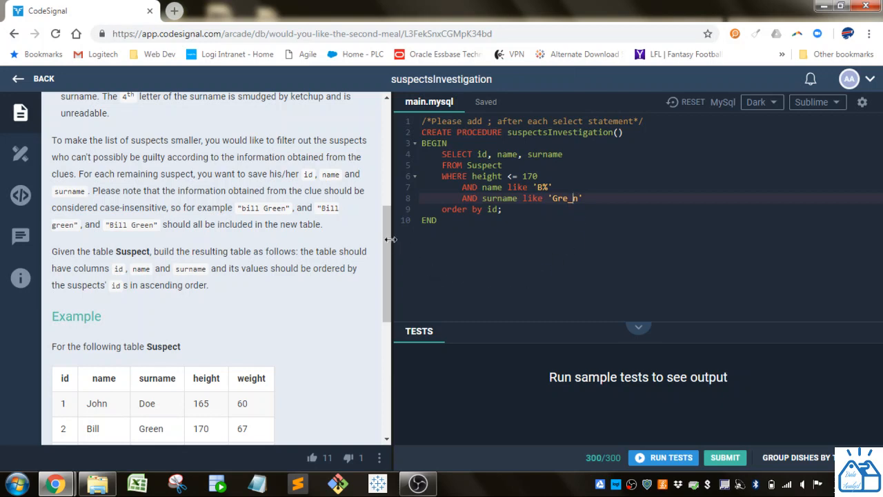
pyautogui.moveTo(183, 266)
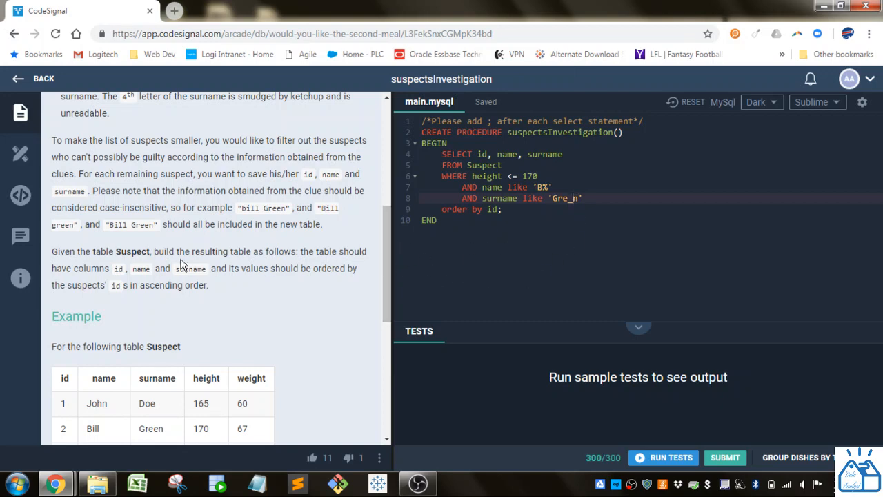
pyautogui.moveTo(153, 287)
pyautogui.write('ORDER BY')
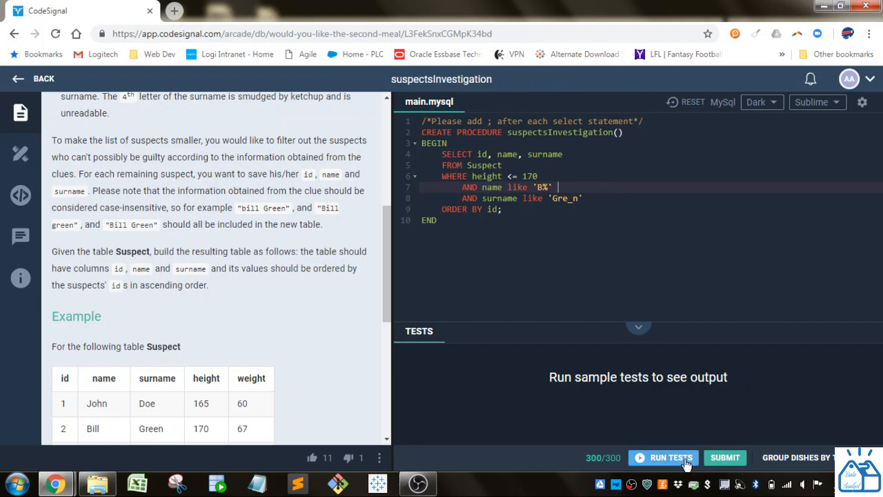
# Step: Run the sample tests, then return to the ORDER BY line in the editor
pyautogui.click(663, 457)
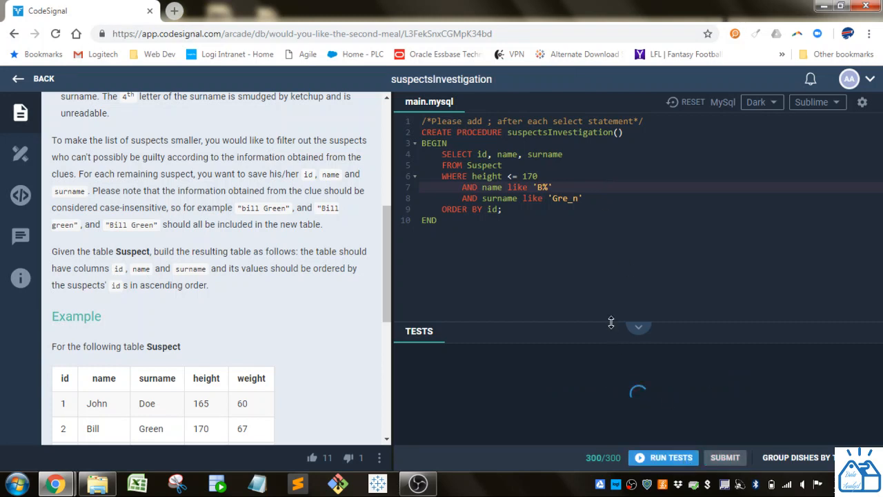
pyautogui.click(664, 457)
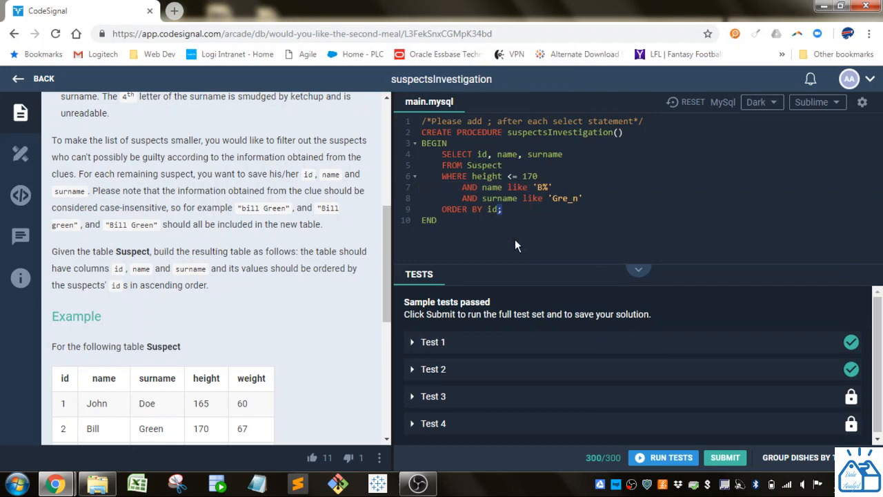
pyautogui.click(502, 209)
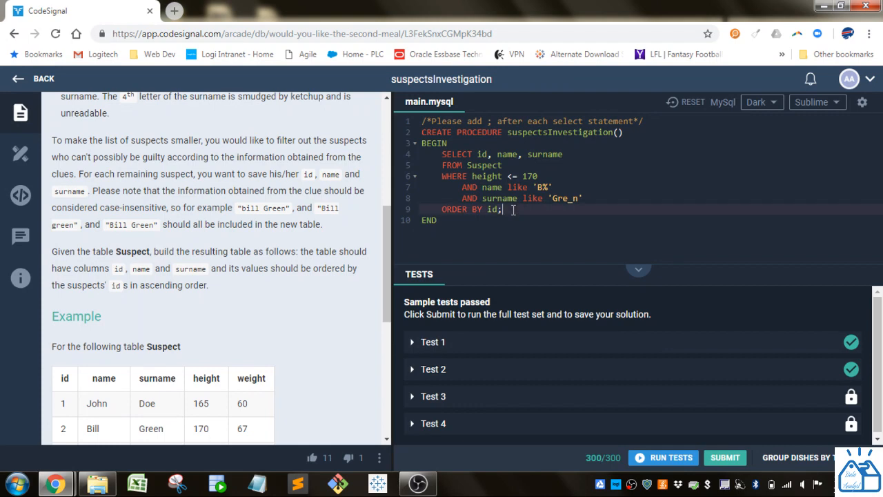
pyautogui.click(433, 341)
pyautogui.write('LIKE')
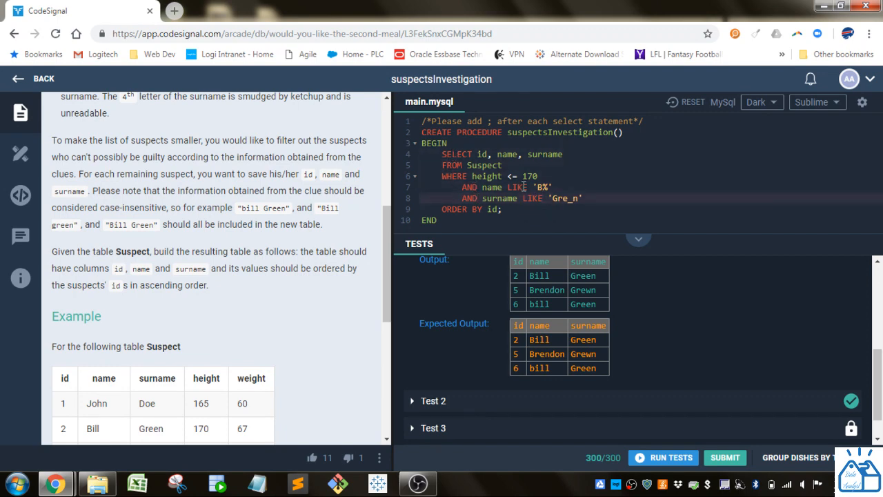
# Step: Place the cursor on the 'like' keyword to make it uppercase LIKE
pyautogui.click(479, 209)
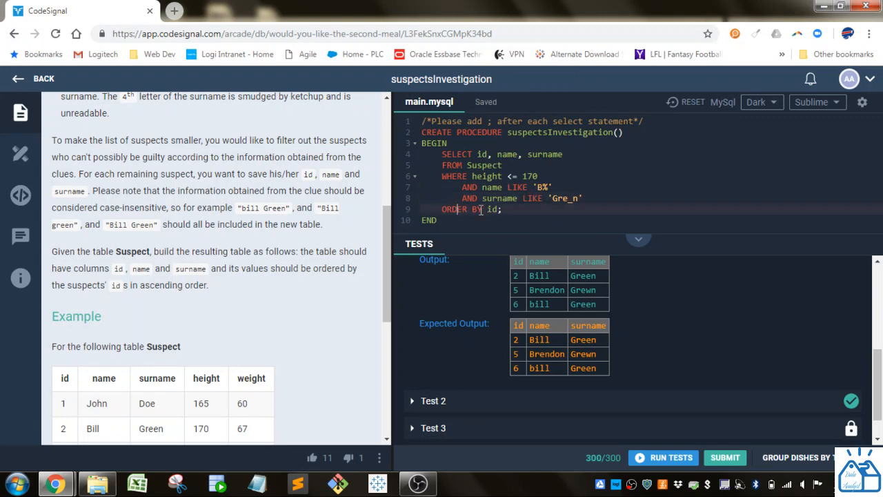
pyautogui.moveTo(603, 182)
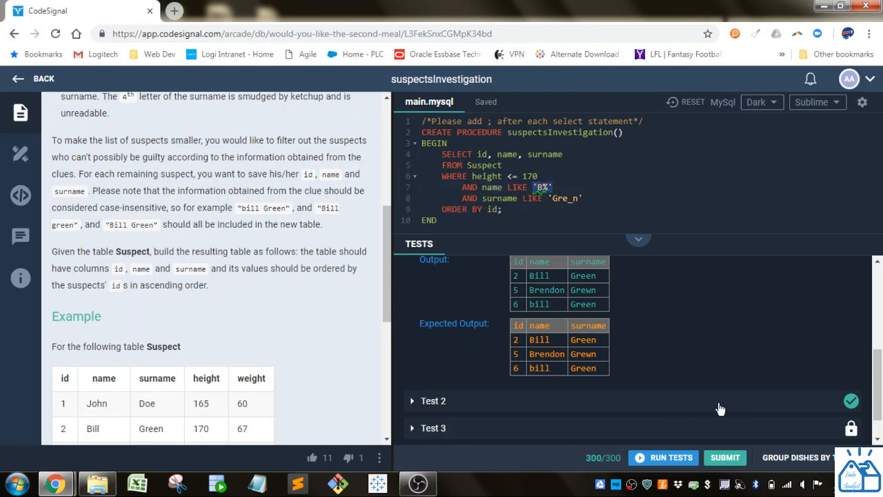
pyautogui.moveTo(717, 374)
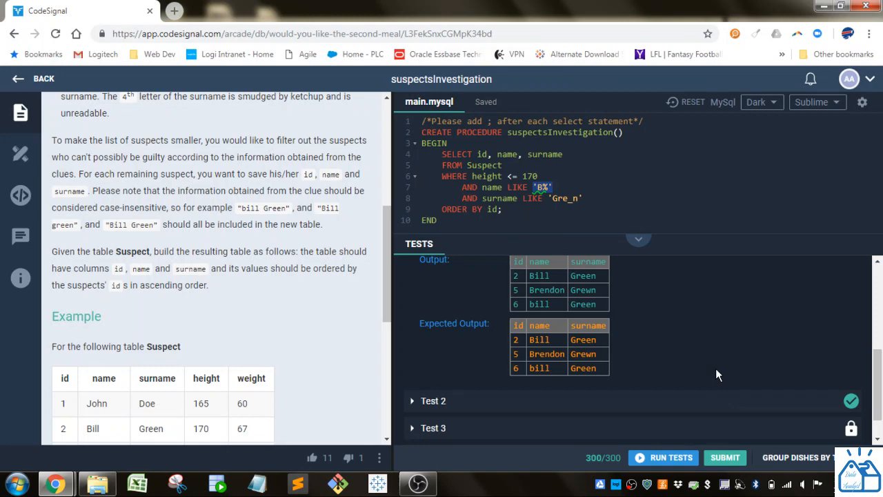